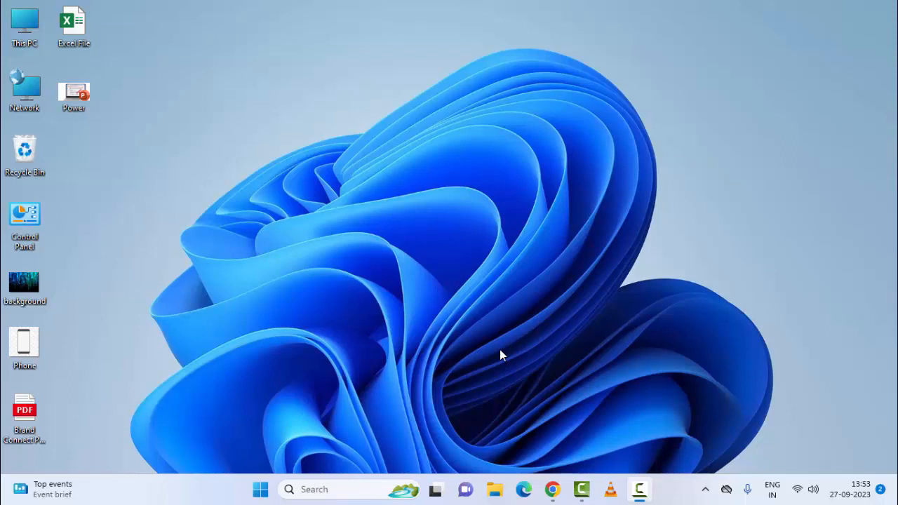
{"action": "mouse_move", "coordinate": [378, 364]}
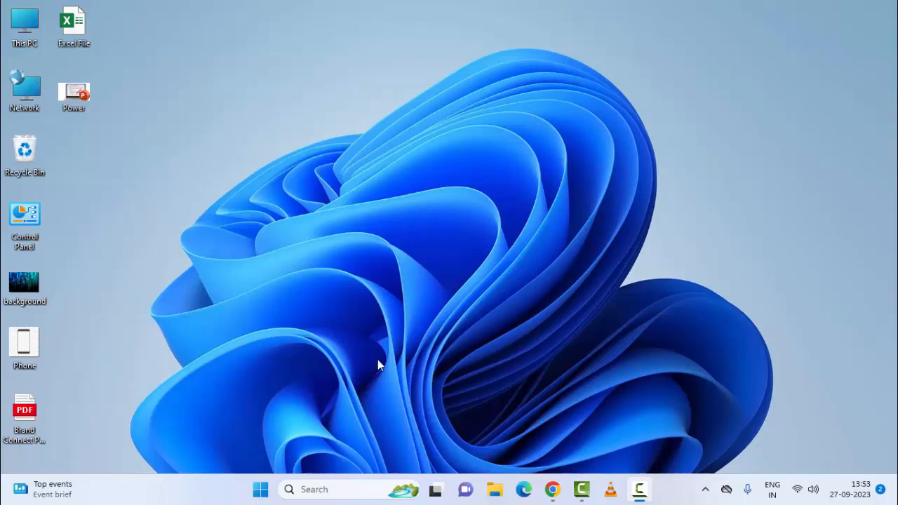
{"action": "mouse_move", "coordinate": [384, 367]}
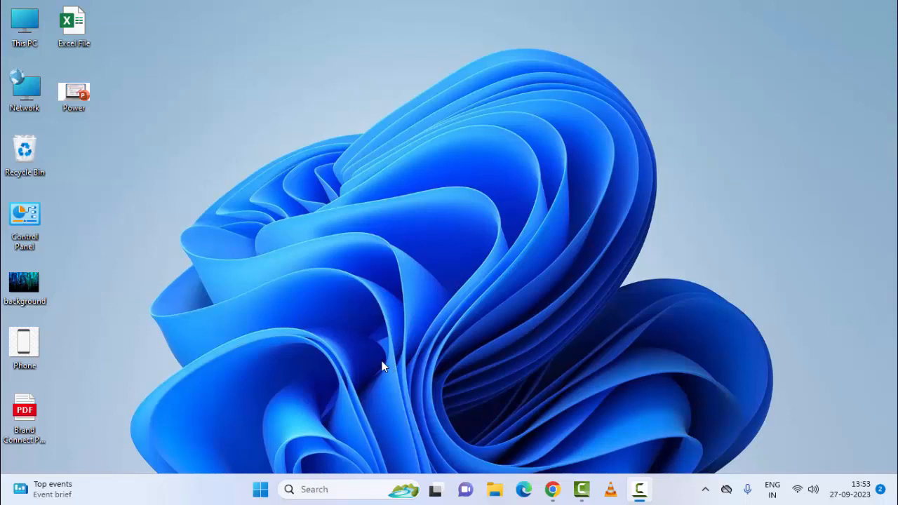
{"action": "mouse_move", "coordinate": [372, 357]}
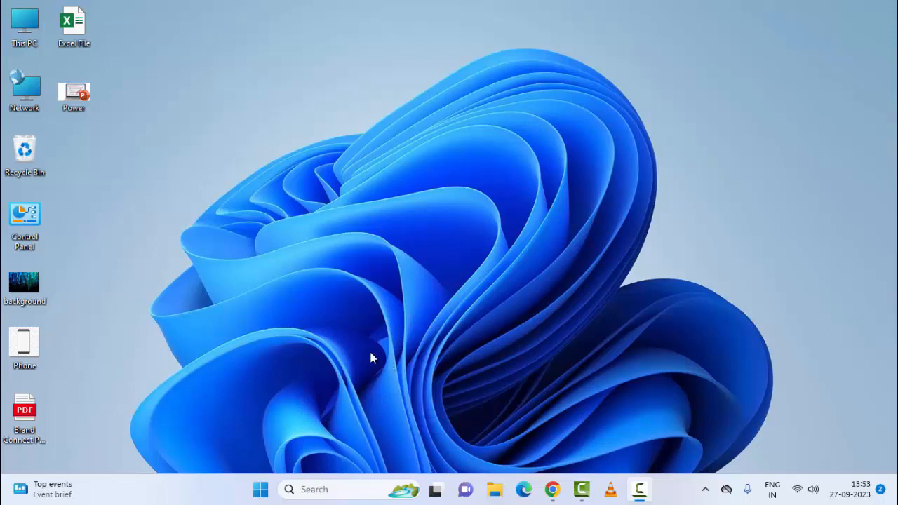
{"action": "mouse_move", "coordinate": [300, 345]}
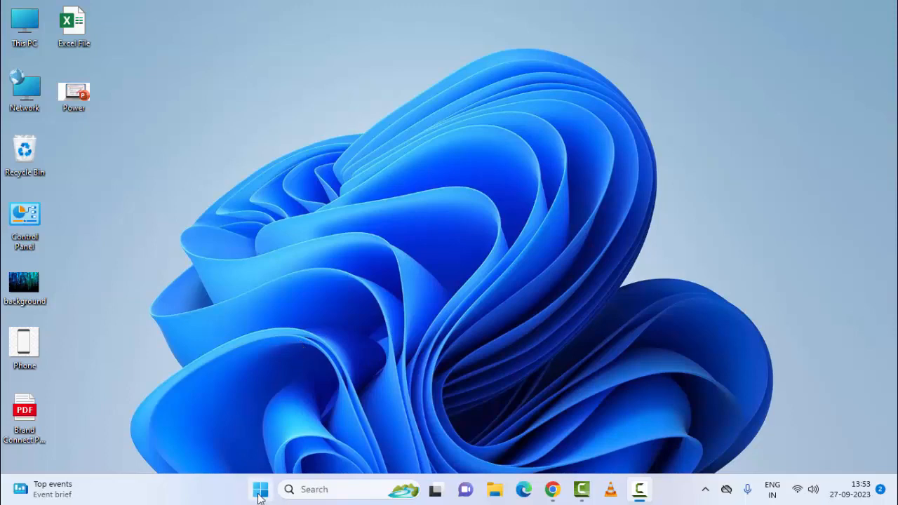
Search Start for 'services' and scroll its service list down to Windows Audio
{"action": "left_click", "coordinate": [260, 489]}
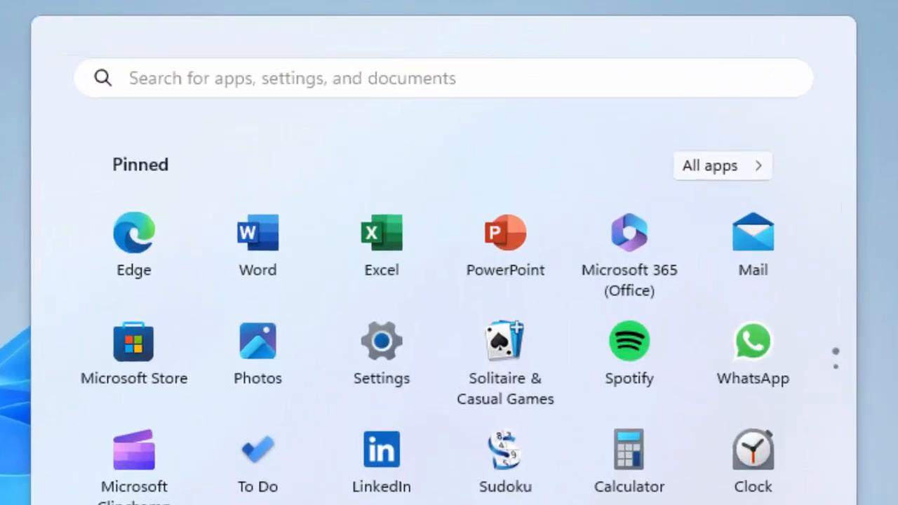
{"action": "type", "text": "services"}
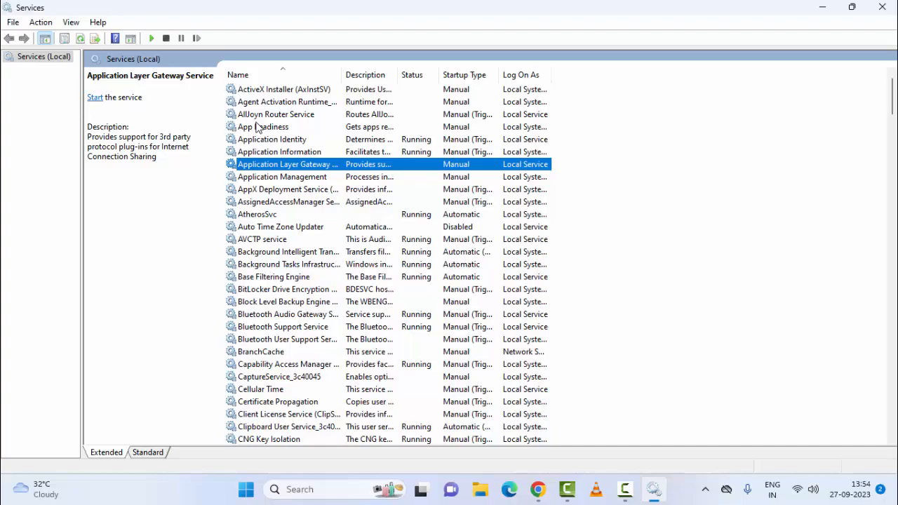
{"action": "scroll", "scroll_direction": "down", "scroll_amount": 3}
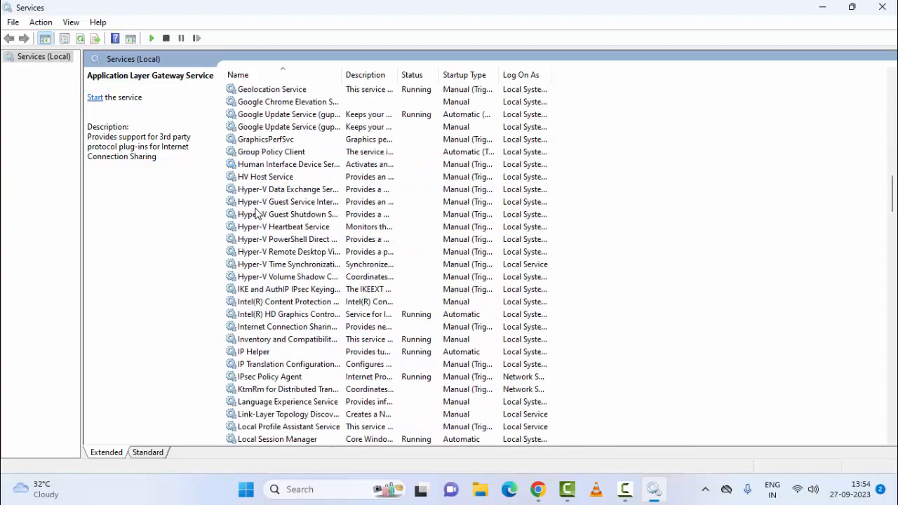
{"action": "scroll", "scroll_direction": "down", "scroll_amount": 3}
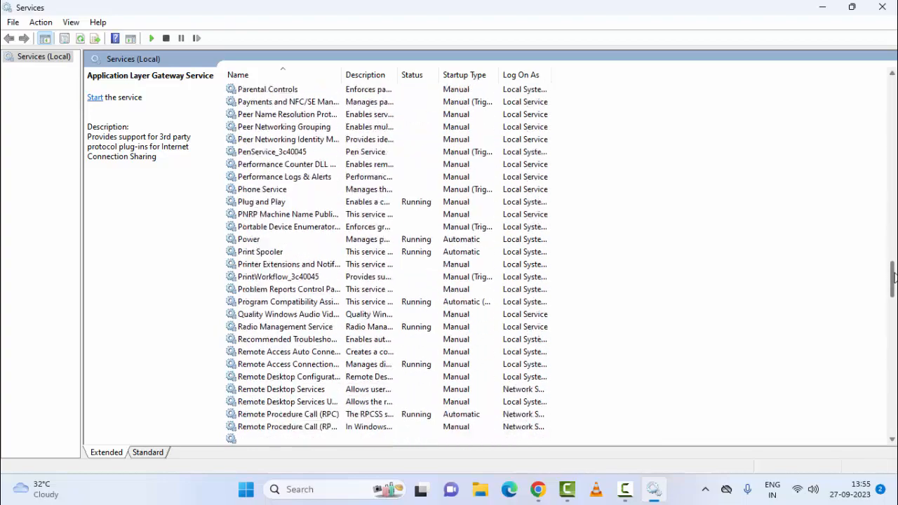
{"action": "scroll", "scroll_direction": "down", "scroll_amount": 3}
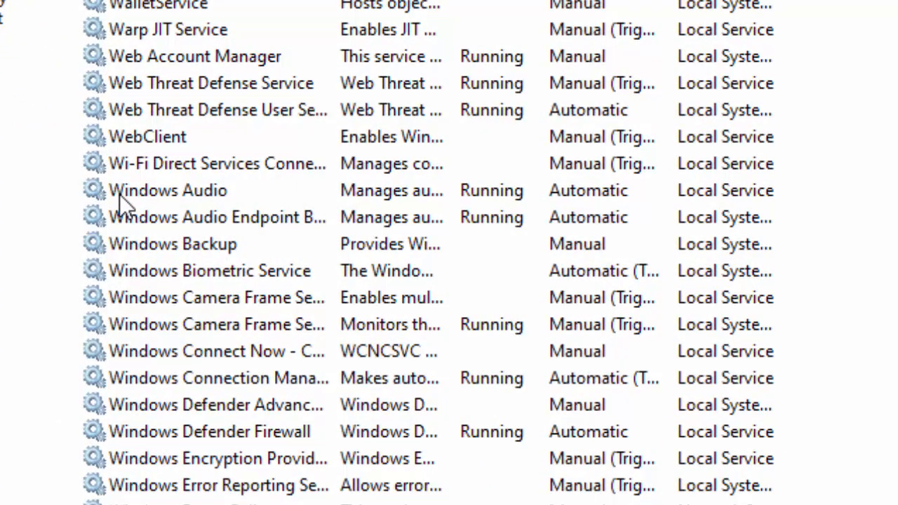
Confirm Windows Audio shows Automatic startup and Running status, and accept its properties
{"action": "left_click", "coordinate": [169, 190]}
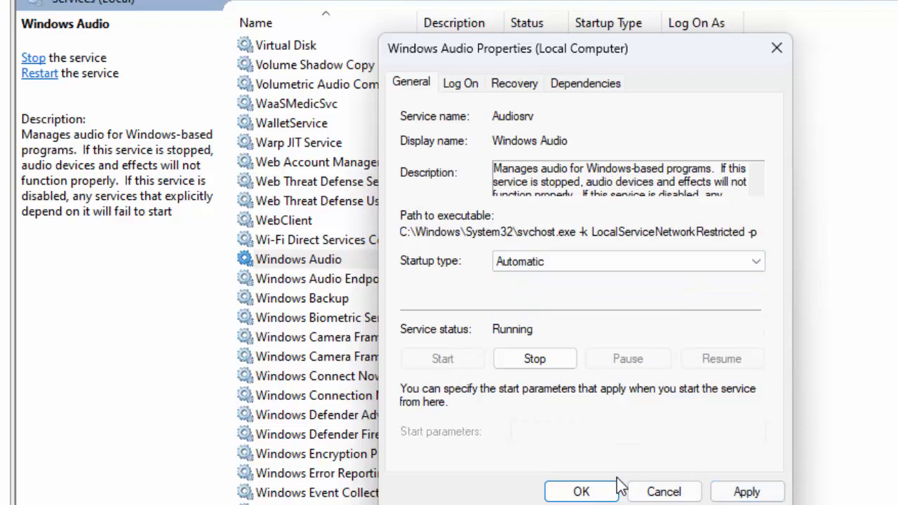
{"action": "left_click", "coordinate": [580, 491]}
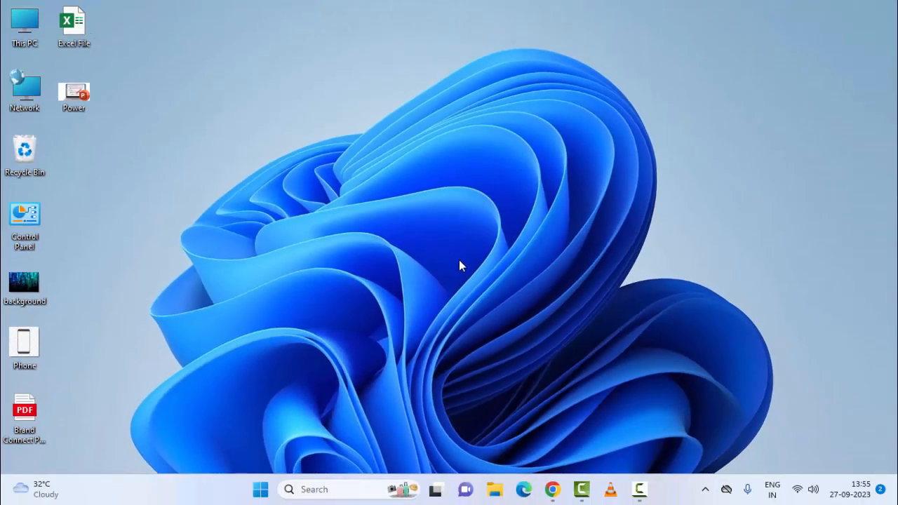
{"action": "mouse_move", "coordinate": [278, 400]}
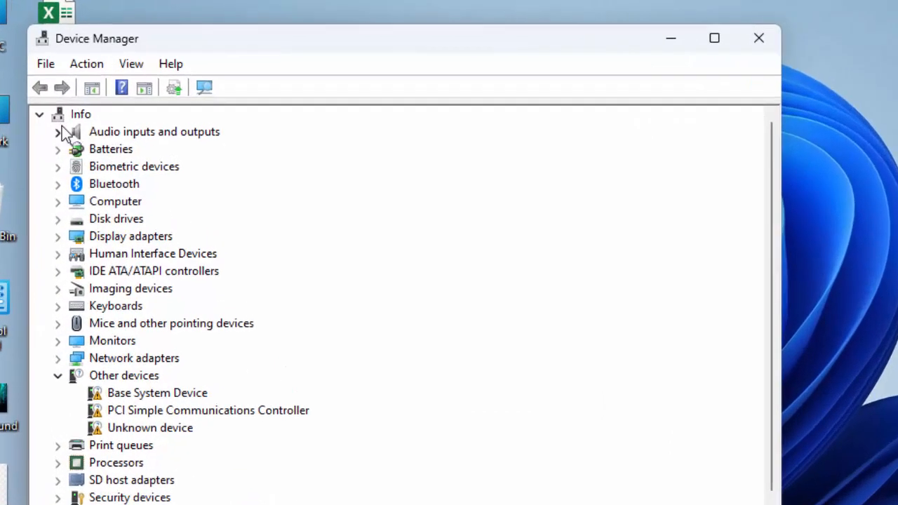
Run an automatic driver search for the first microphone under Audio inputs and outputs
{"action": "left_click", "coordinate": [58, 131]}
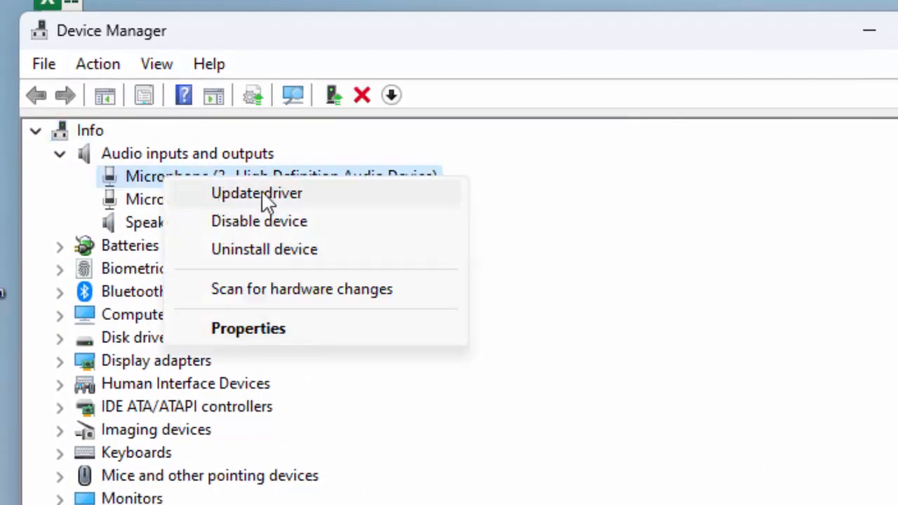
{"action": "left_click", "coordinate": [256, 193]}
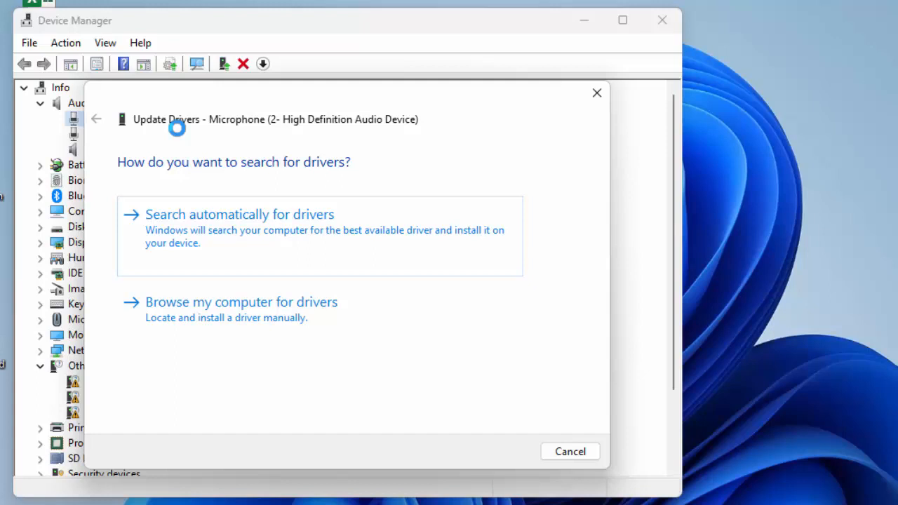
{"action": "mouse_move", "coordinate": [163, 231]}
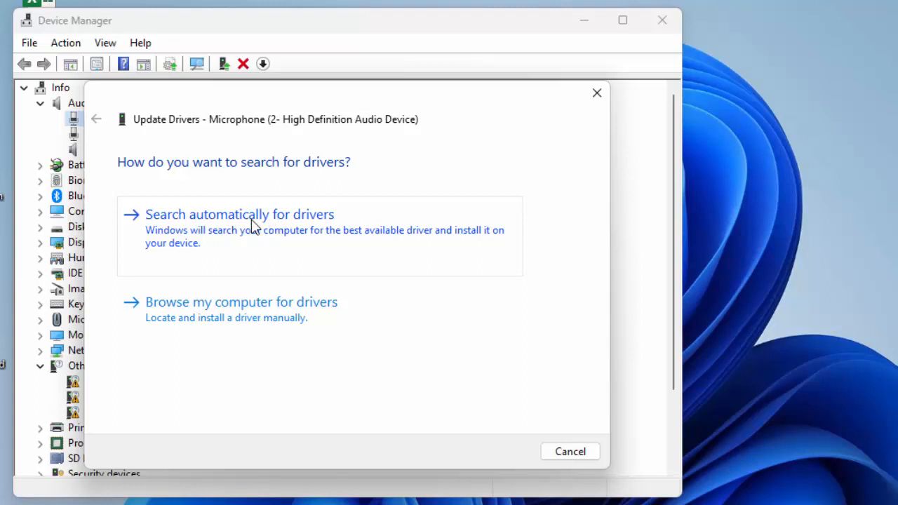
{"action": "left_click", "coordinate": [239, 214]}
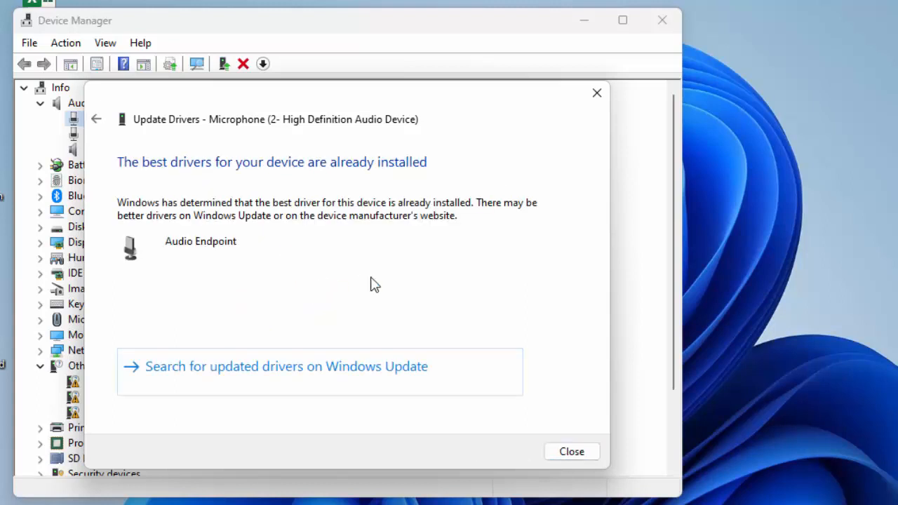
{"action": "left_click", "coordinate": [571, 451]}
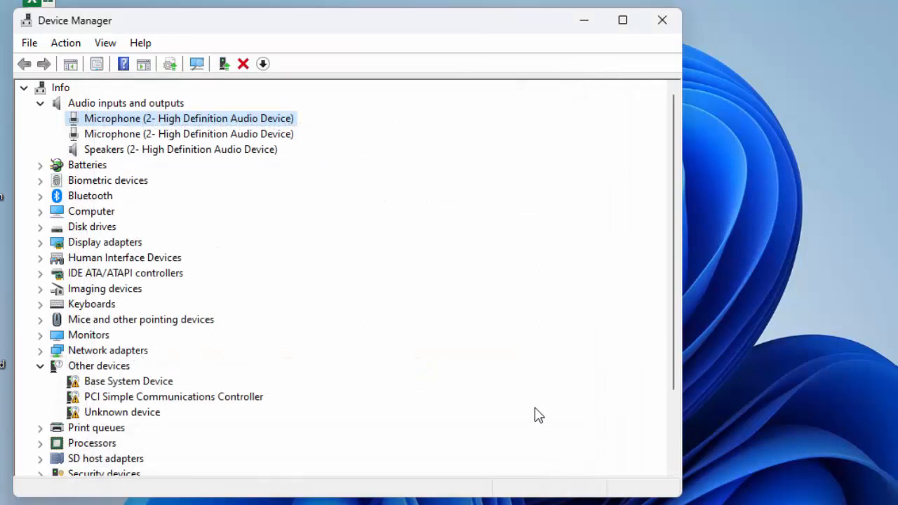
{"action": "mouse_move", "coordinate": [144, 188]}
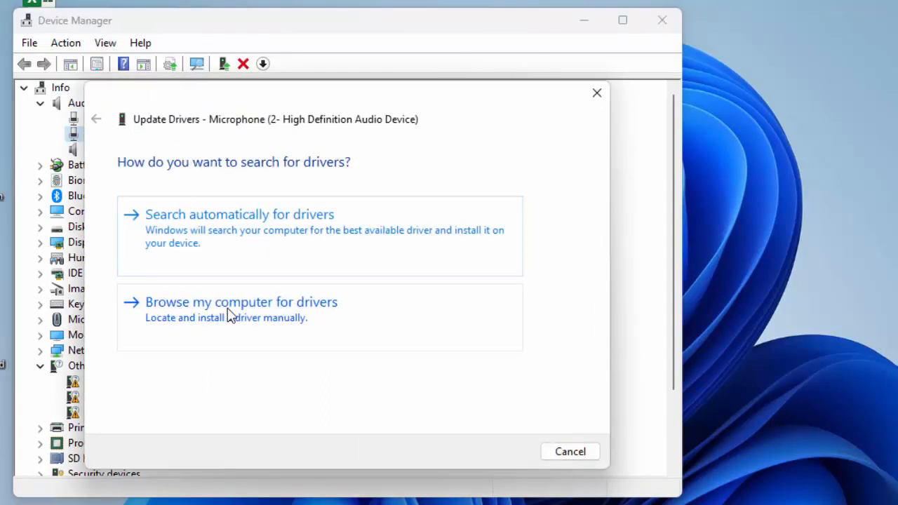
Browse local drivers for the second microphone, select Audio Endpoint, then cancel the wizard
{"action": "left_click", "coordinate": [240, 301]}
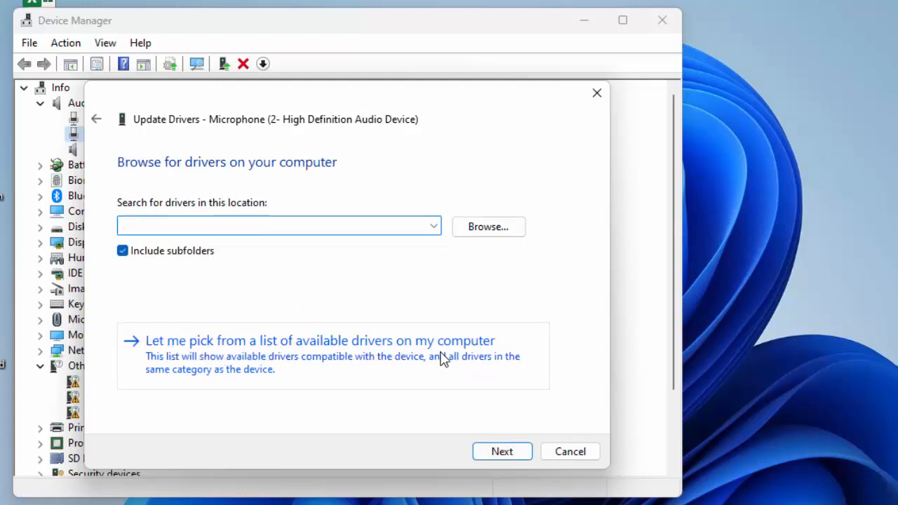
{"action": "left_click", "coordinate": [320, 340]}
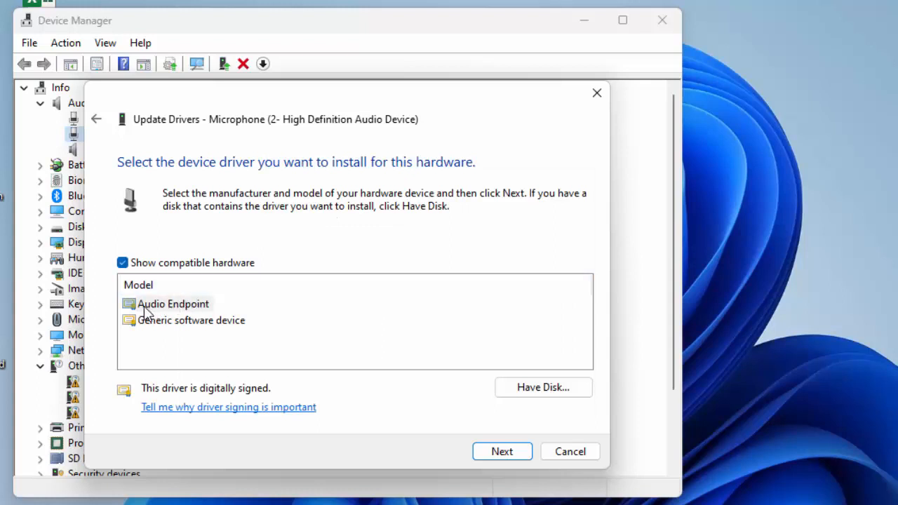
{"action": "left_click", "coordinate": [174, 303]}
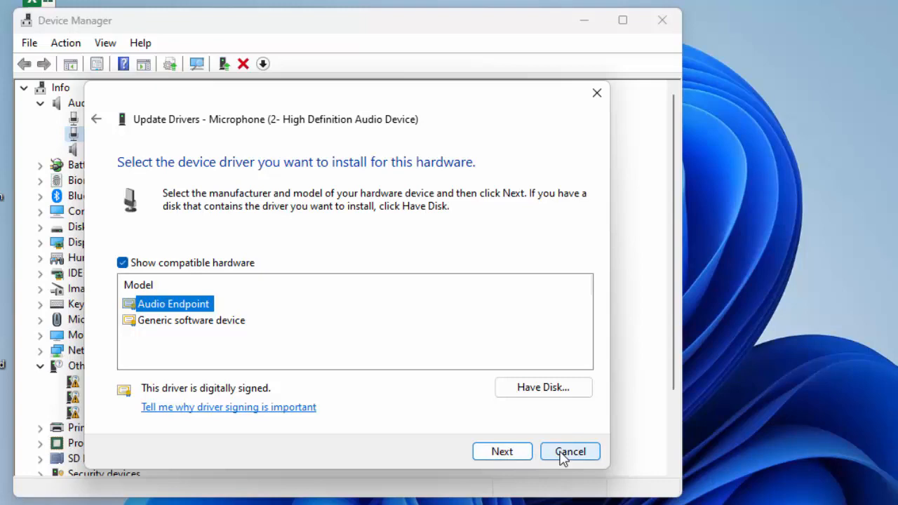
{"action": "left_click", "coordinate": [570, 451]}
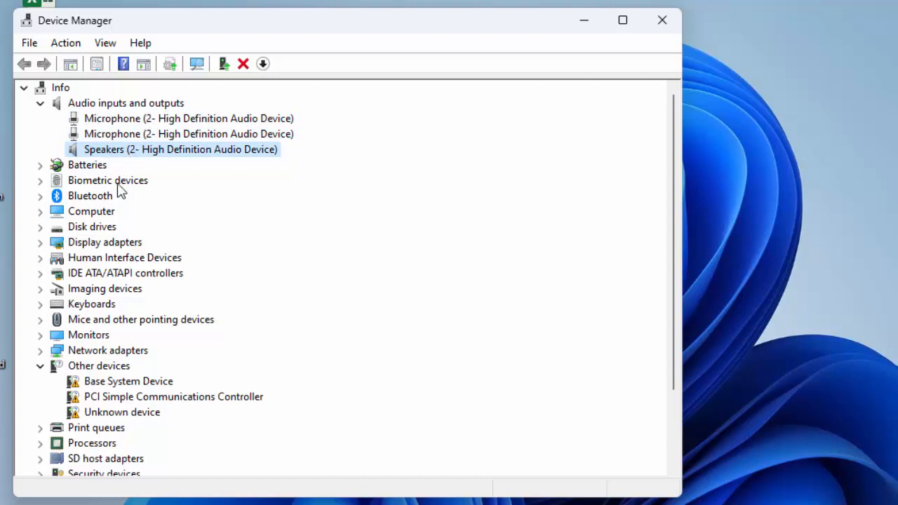
Inspect the High Definition Audio Device under sound controllers, then close Device Manager
{"action": "scroll", "scroll_direction": "down", "scroll_amount": 3}
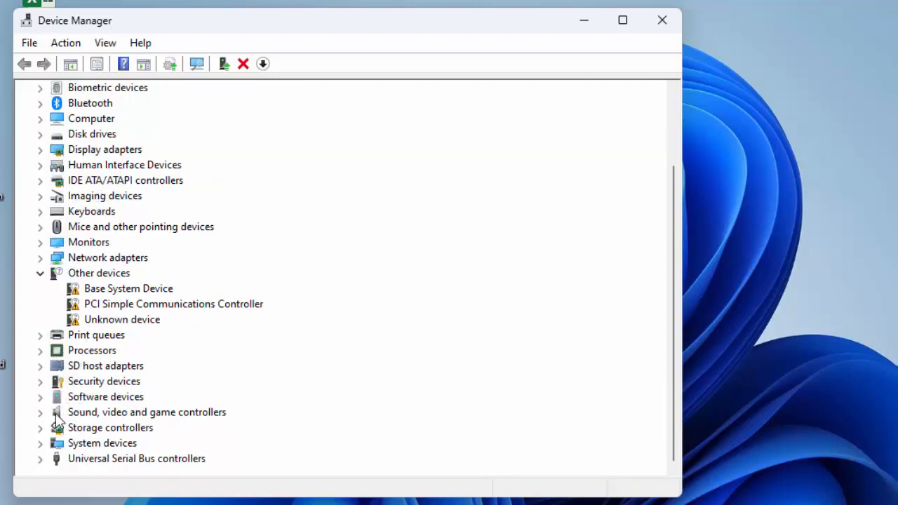
{"action": "mouse_move", "coordinate": [162, 424]}
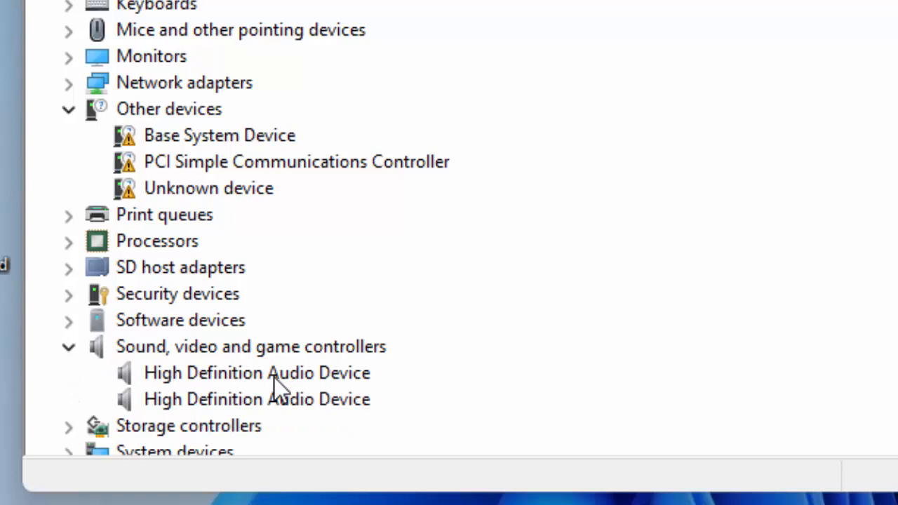
{"action": "right_click", "coordinate": [256, 372]}
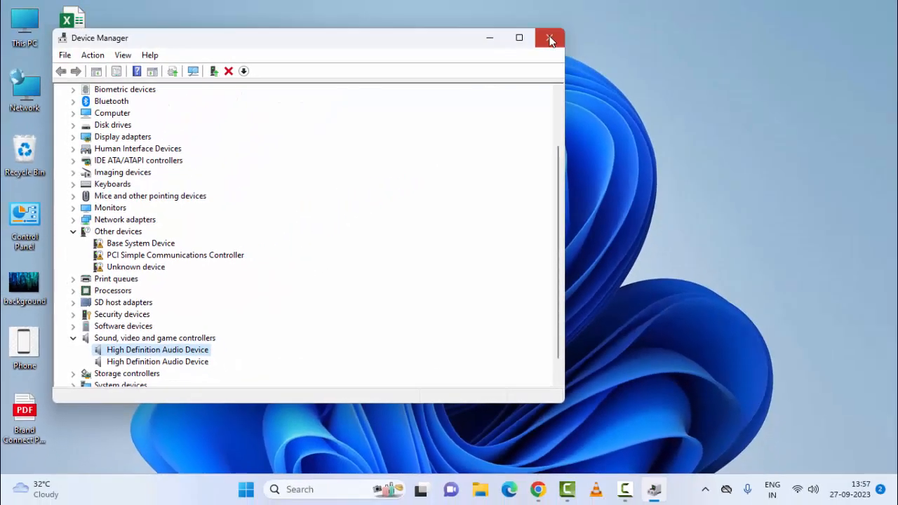
{"action": "left_click", "coordinate": [550, 38]}
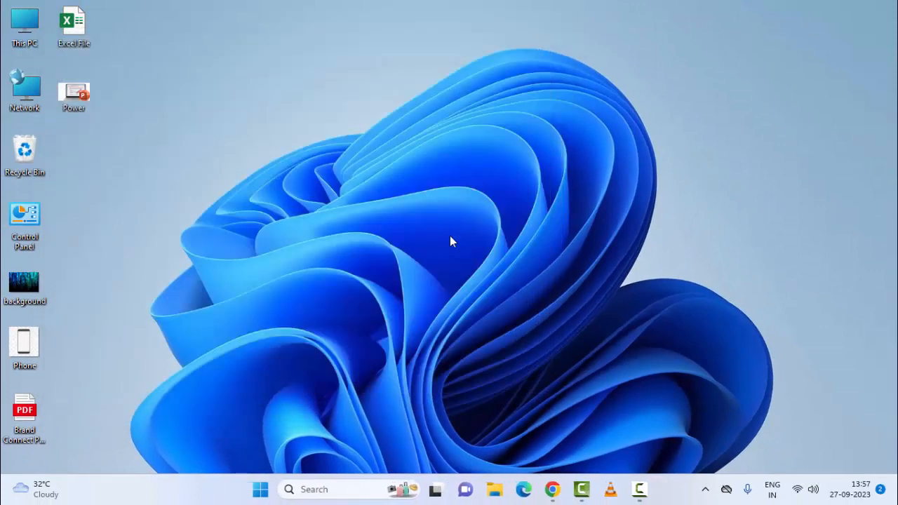
{"action": "mouse_move", "coordinate": [412, 345]}
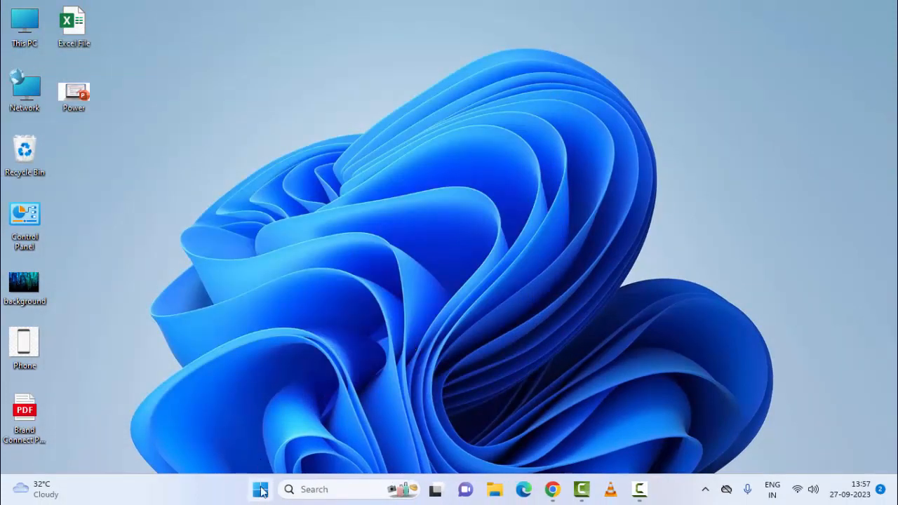
Search Start for 'serv' and launch the Services app from Best match
{"action": "left_click", "coordinate": [260, 489]}
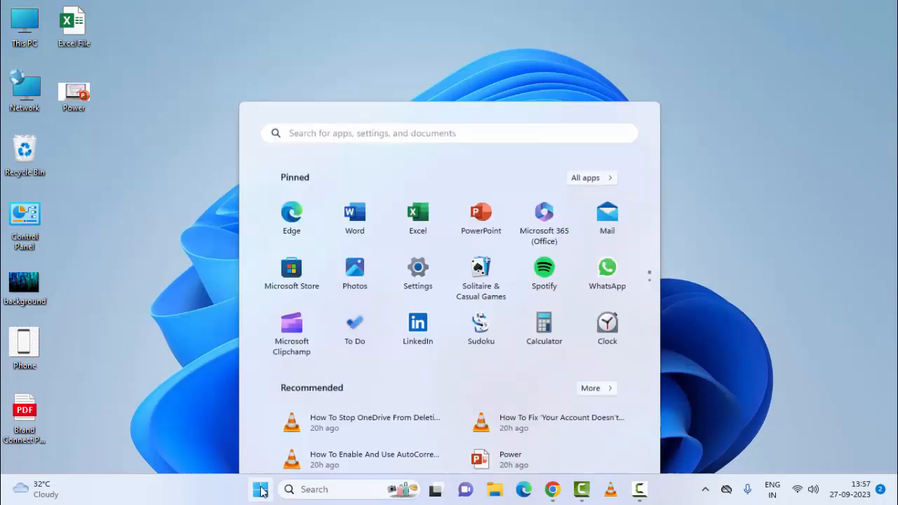
{"action": "type", "text": "s"}
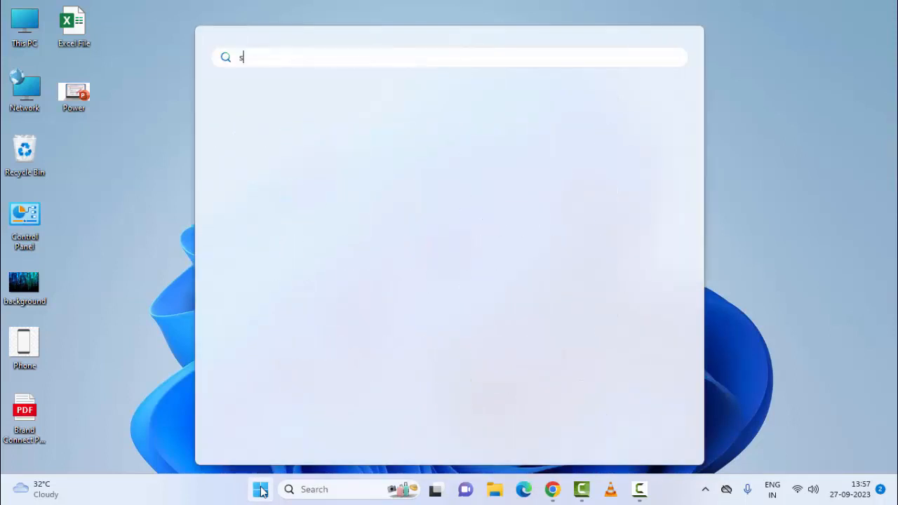
{"action": "type", "text": "erv"}
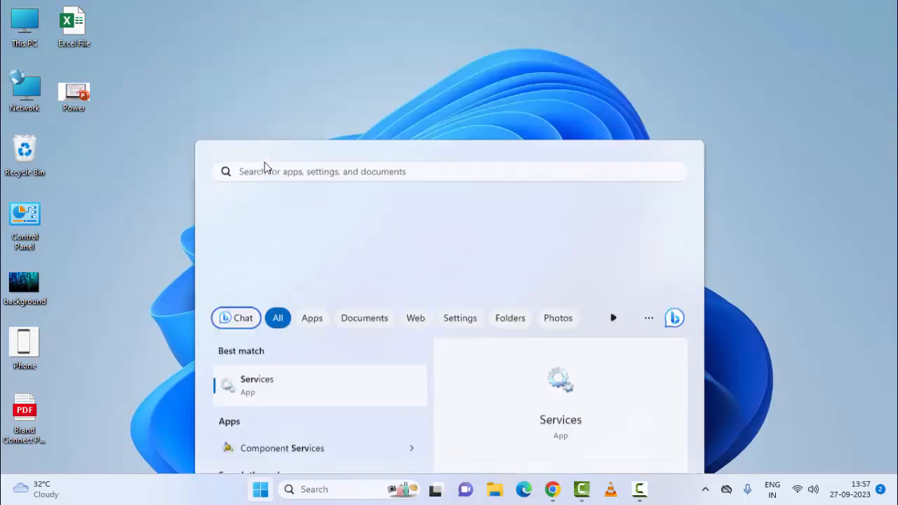
{"action": "left_click", "coordinate": [319, 385]}
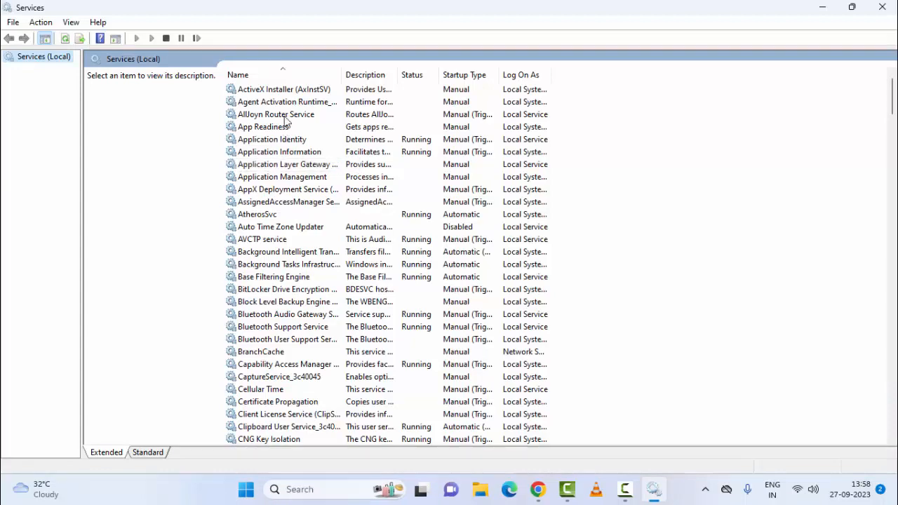
{"action": "mouse_move", "coordinate": [288, 148]}
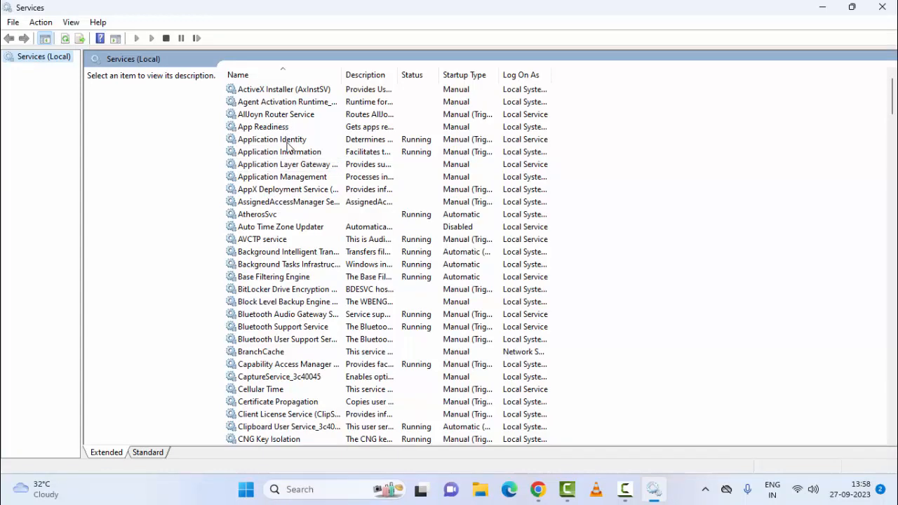
Scroll the services list down to Remote Desktop Services and open its properties
{"action": "scroll", "scroll_direction": "down", "scroll_amount": 3}
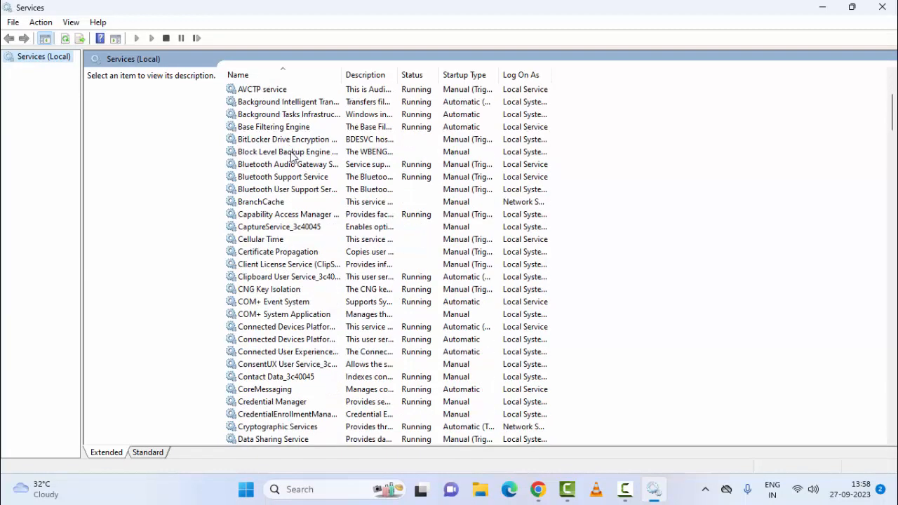
{"action": "scroll", "scroll_direction": "down", "scroll_amount": 3}
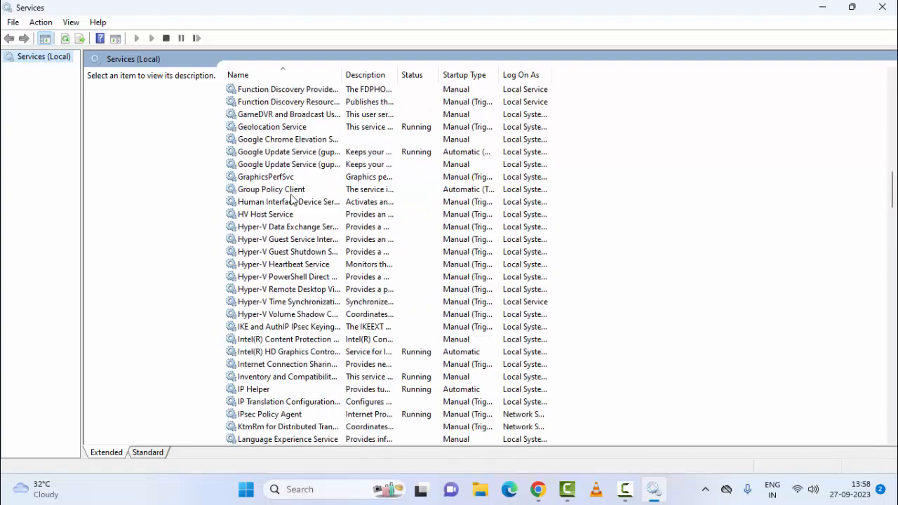
{"action": "scroll", "scroll_direction": "down", "scroll_amount": 3}
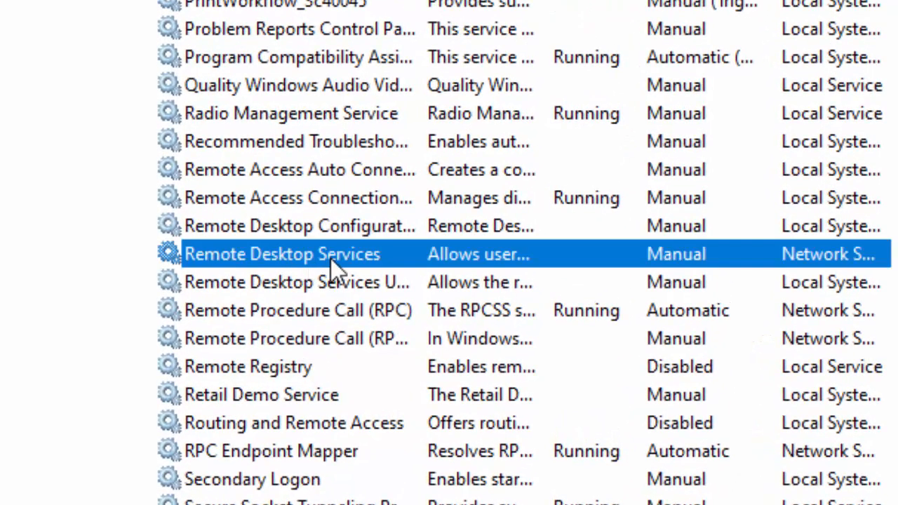
{"action": "mouse_move", "coordinate": [336, 273]}
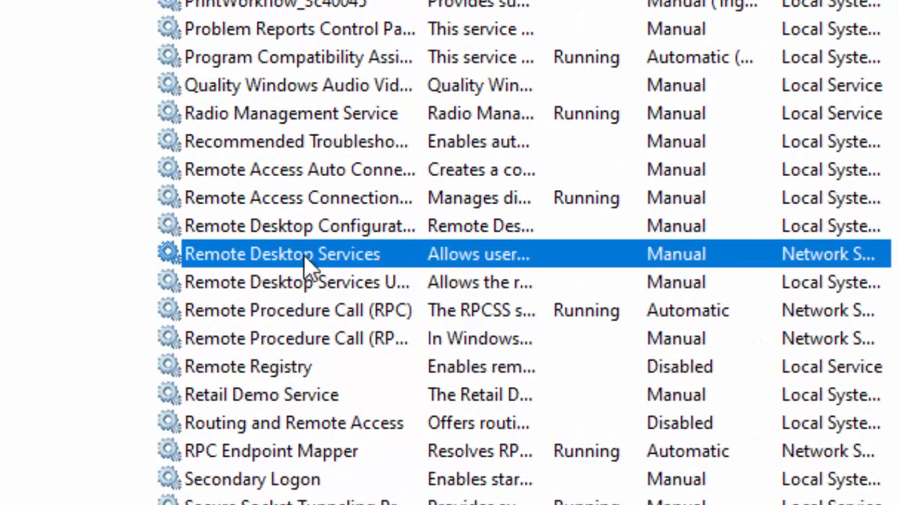
{"action": "double_click", "coordinate": [282, 254]}
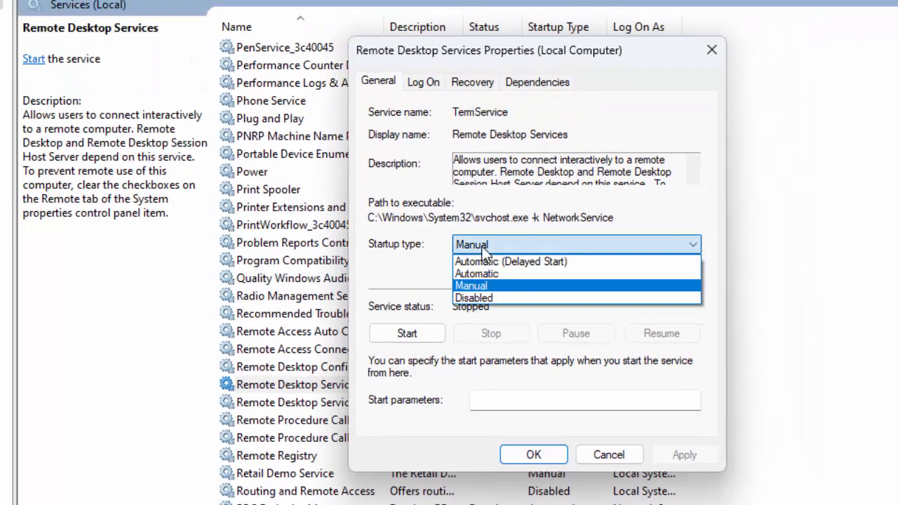
Choose Automatic in the Remote Desktop Services Startup type dropdown
{"action": "left_click", "coordinate": [476, 274]}
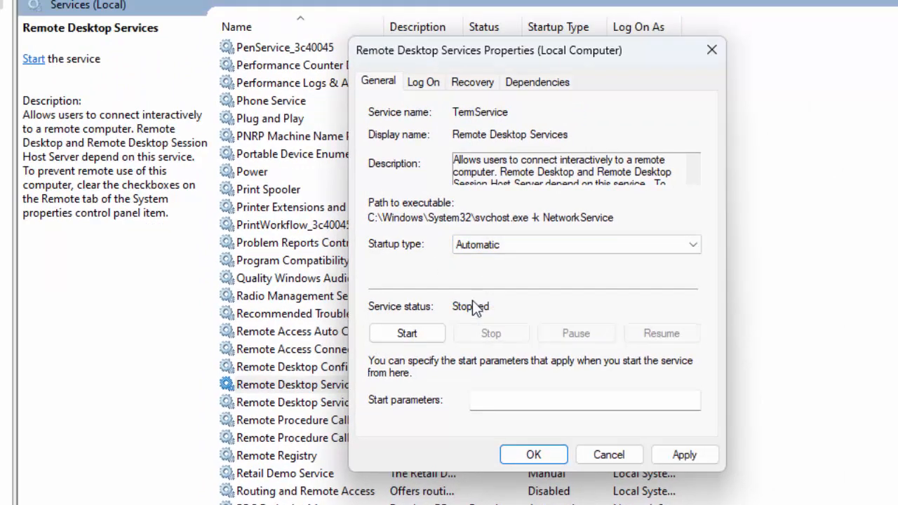